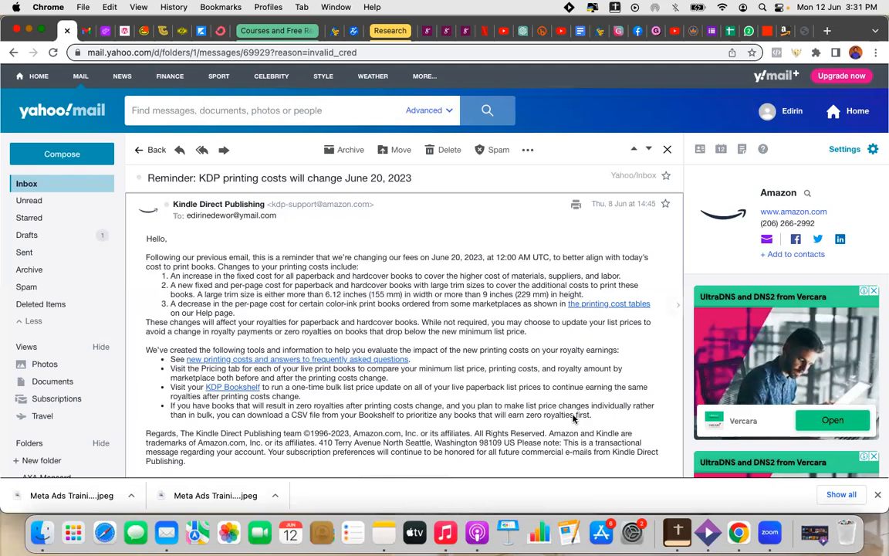
pyautogui.moveTo(618, 472)
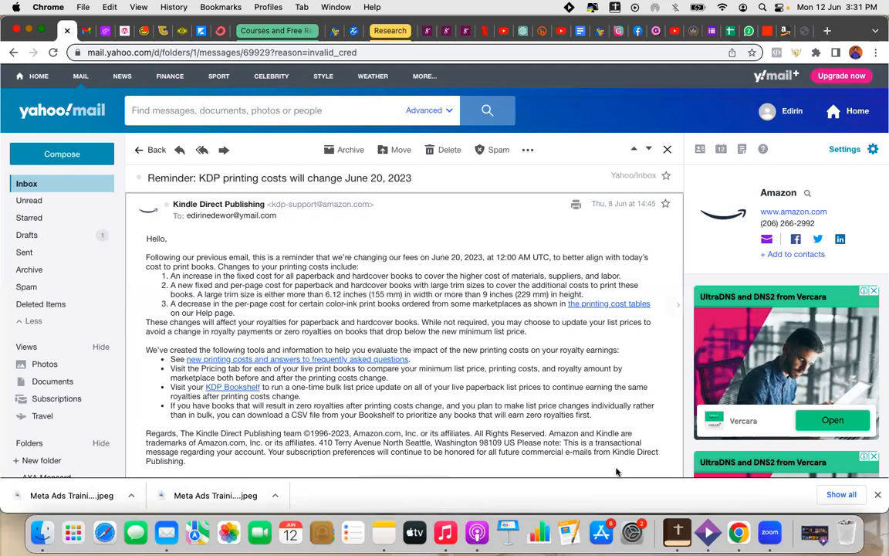
pyautogui.moveTo(654, 427)
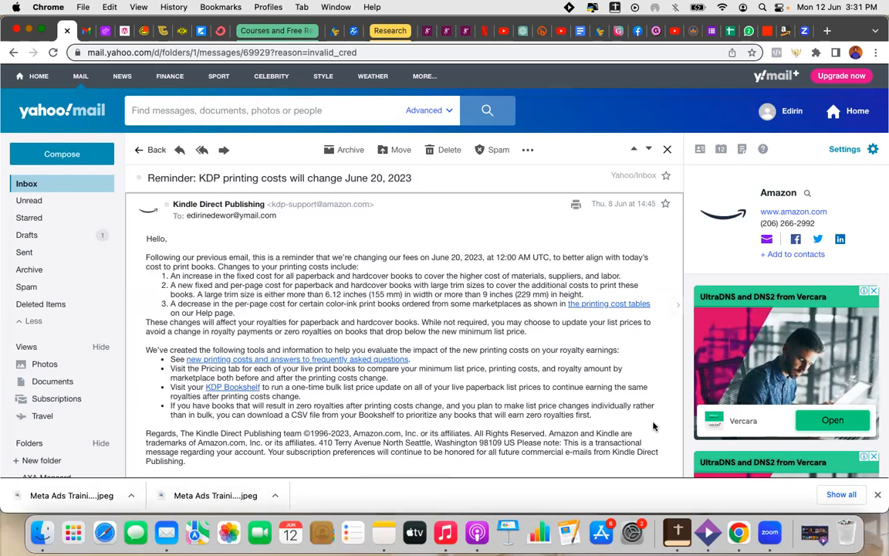
pyautogui.moveTo(708, 367)
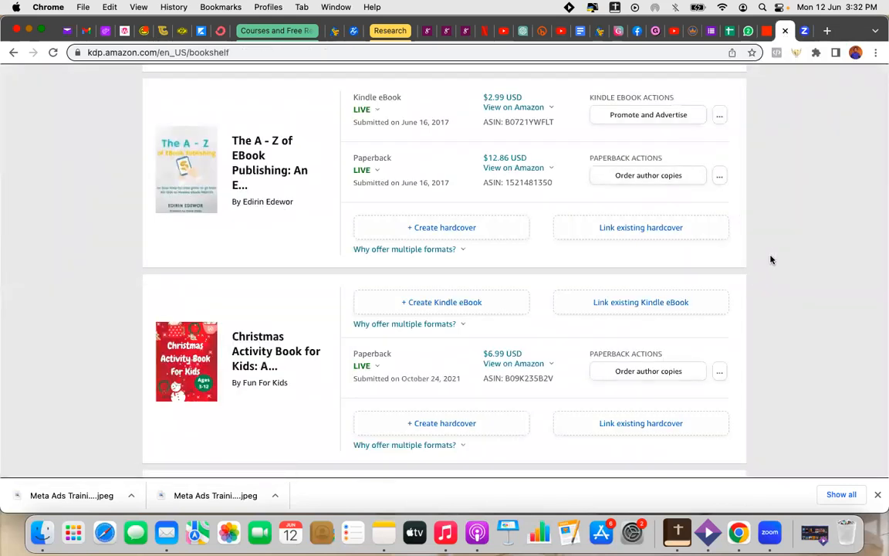
pyautogui.moveTo(567, 227)
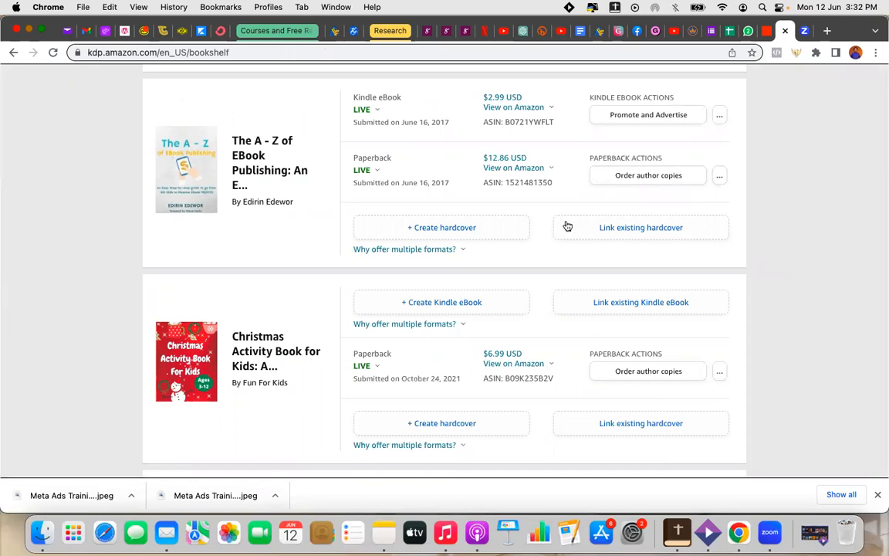
pyautogui.moveTo(297, 209)
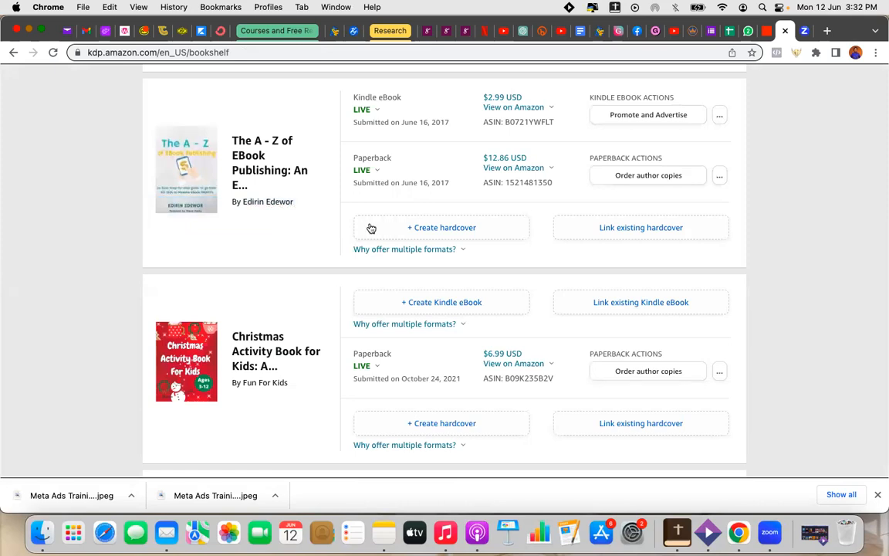
pyautogui.moveTo(317, 242)
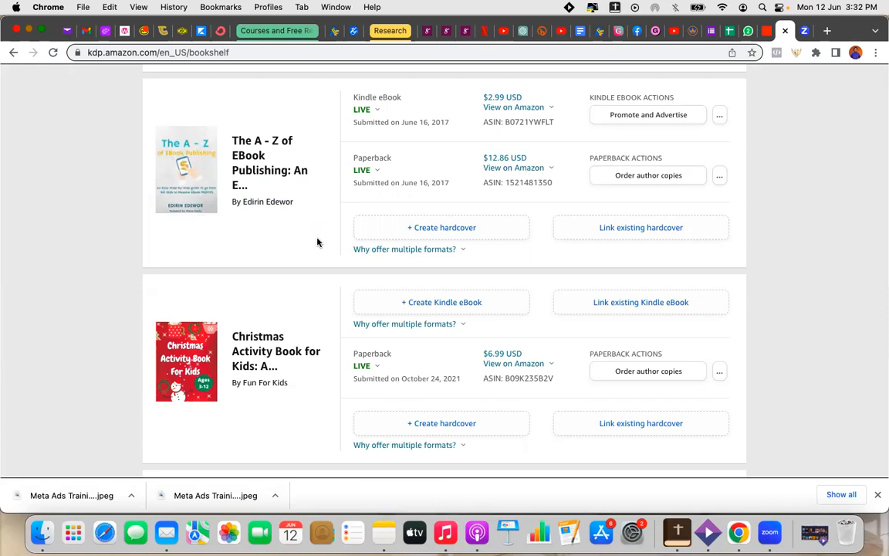
pyautogui.moveTo(505, 158)
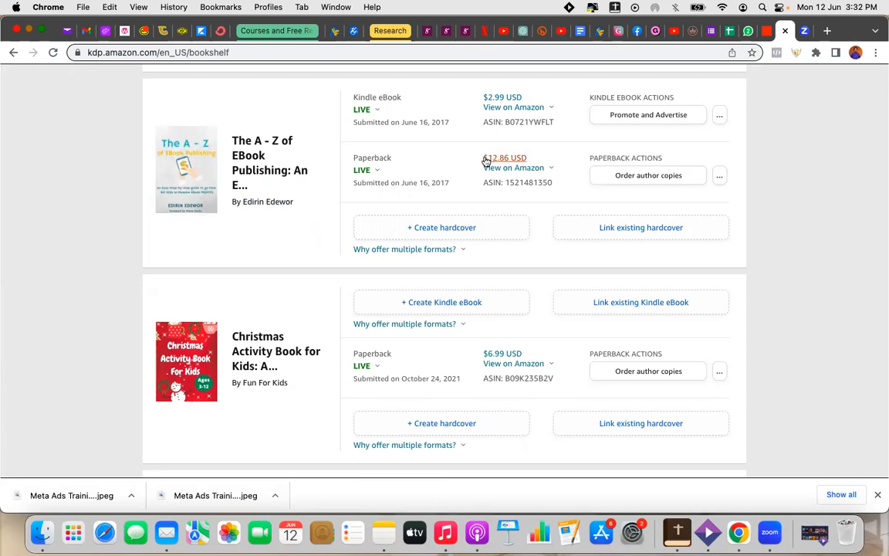
pyautogui.moveTo(482, 172)
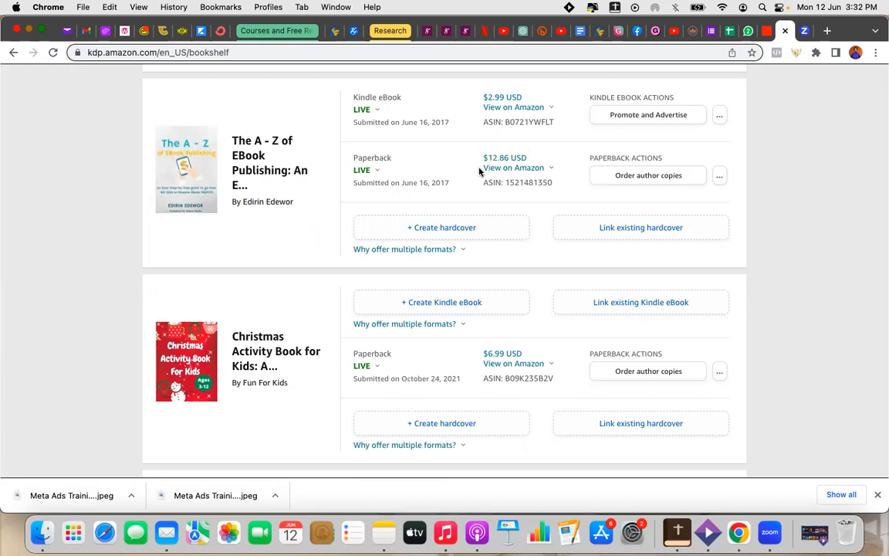
pyautogui.moveTo(316, 310)
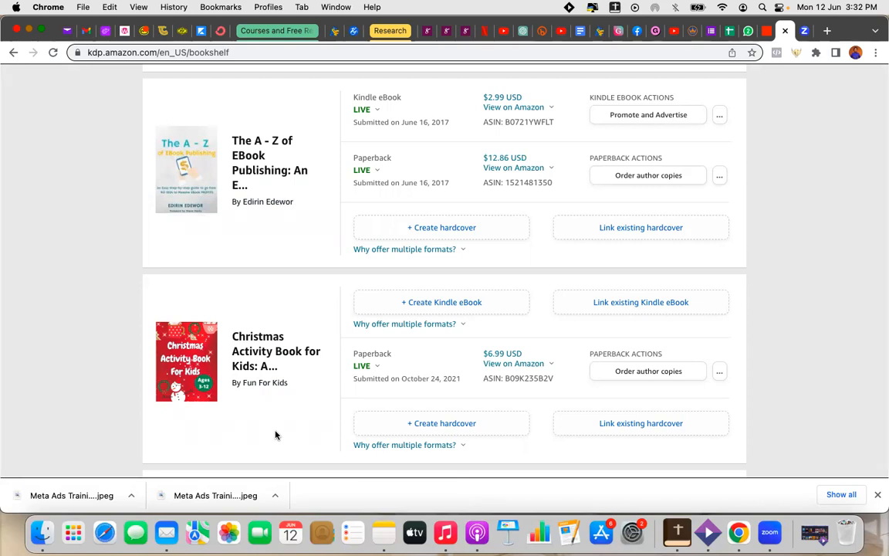
pyautogui.moveTo(463, 389)
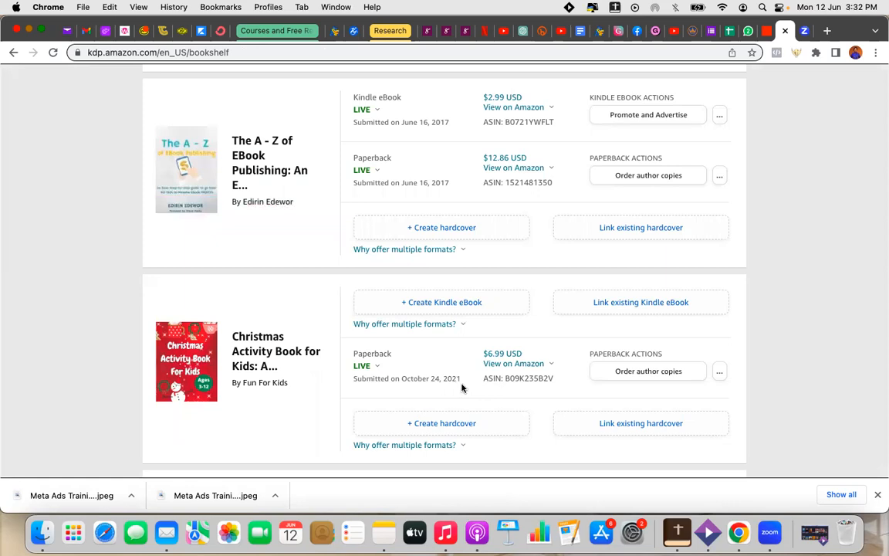
pyautogui.moveTo(463, 389)
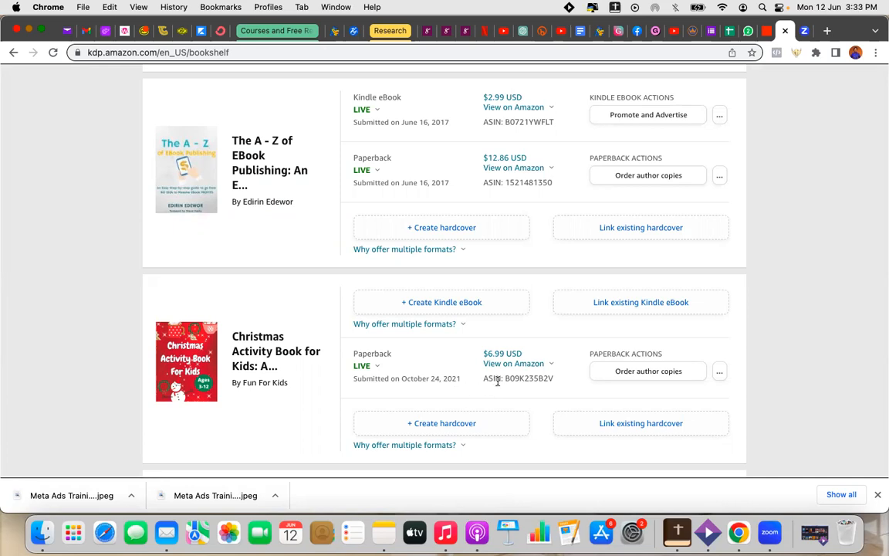
# Step: Open the options menu for the Christmas Activity Book paperback on the Bookshelf
pyautogui.click(513, 362)
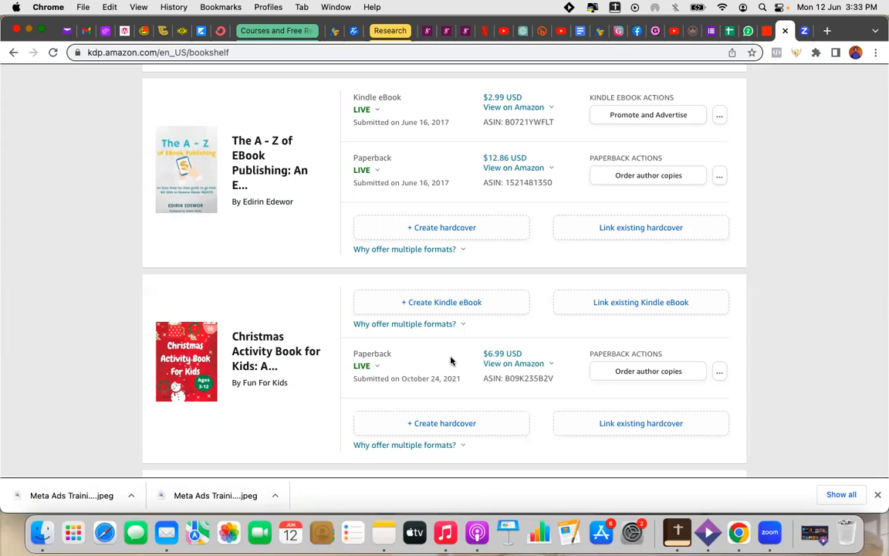
pyautogui.moveTo(410, 392)
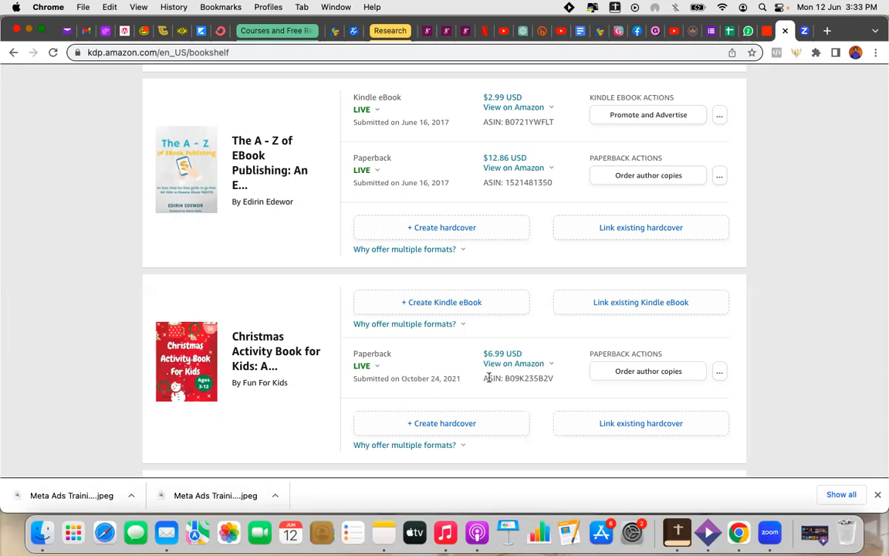
pyautogui.click(718, 371)
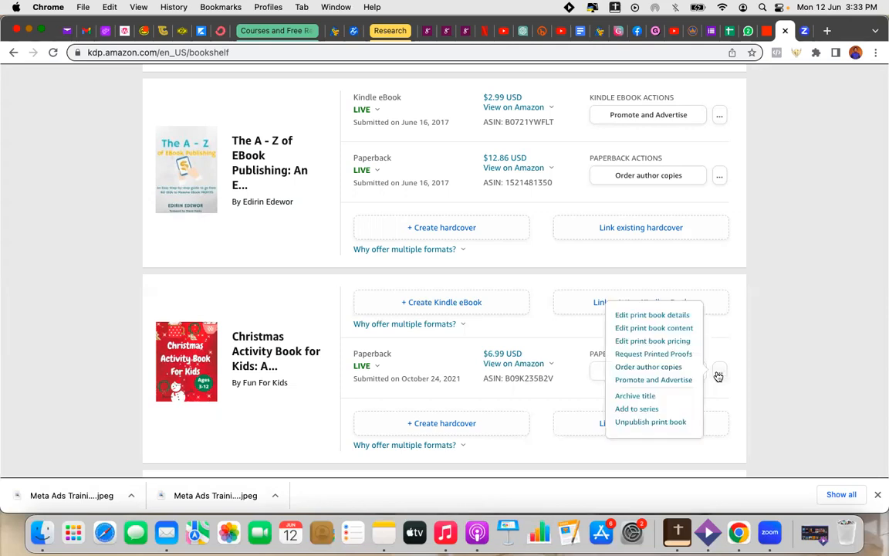
pyautogui.moveTo(718, 377)
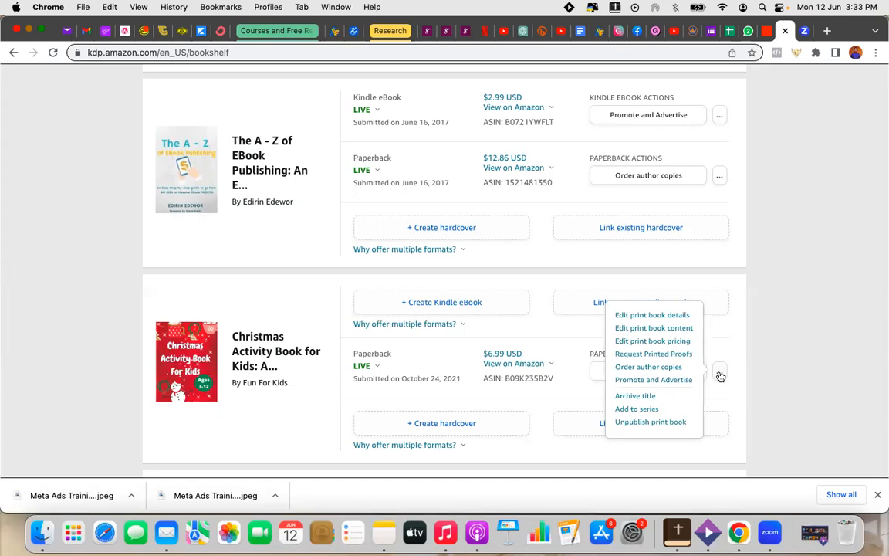
pyautogui.moveTo(652, 340)
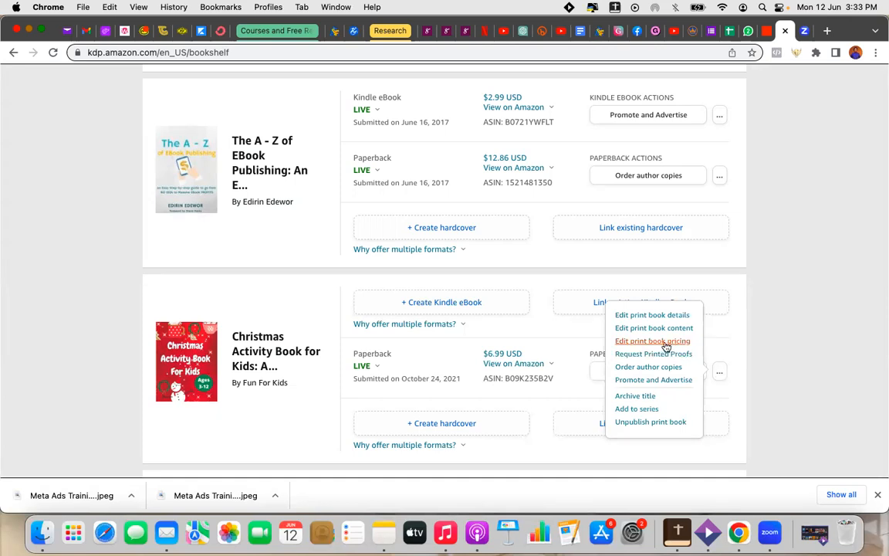
# Step: Choose 'Edit print book pricing' to reach the paperback's Rights & Pricing tab
pyautogui.click(652, 341)
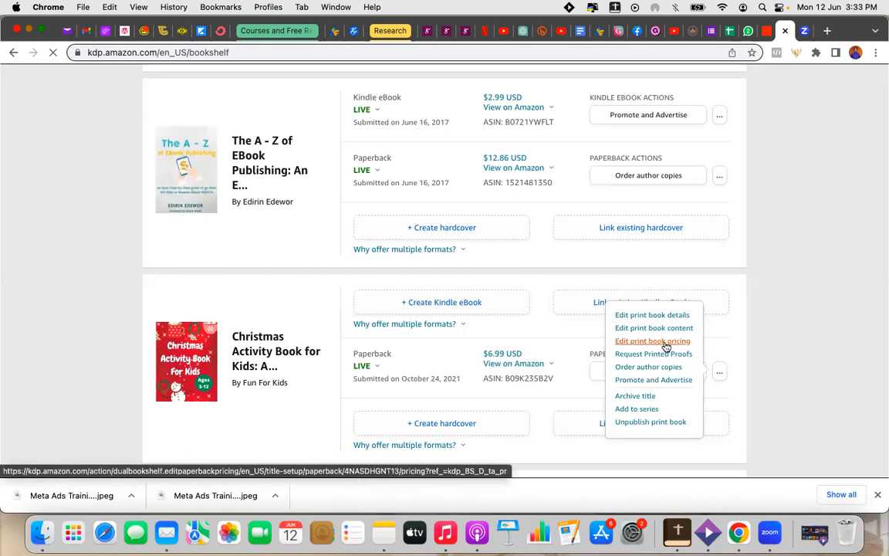
pyautogui.click(653, 341)
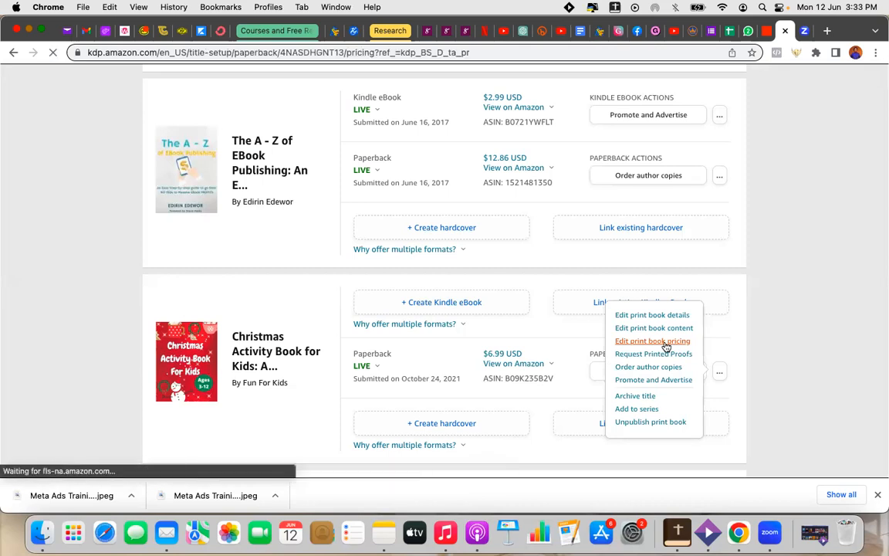
pyautogui.click(653, 341)
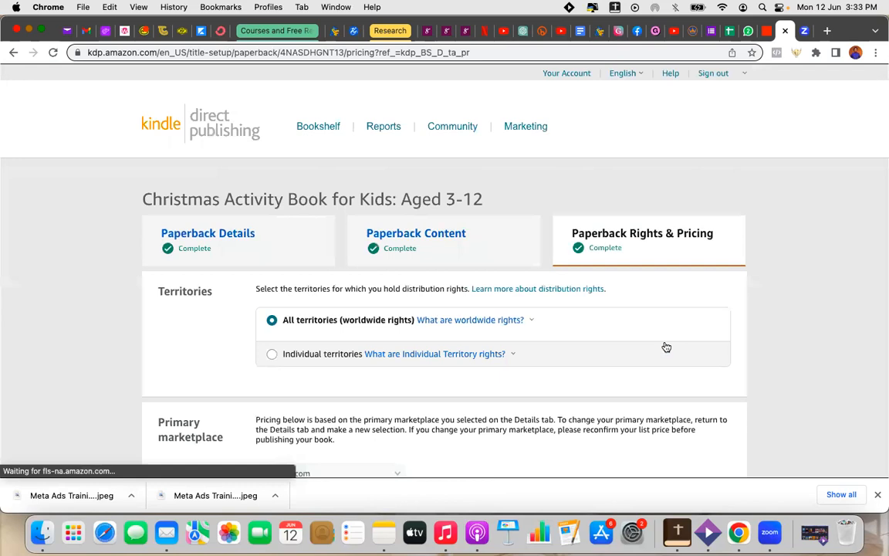
pyautogui.scroll(-3)
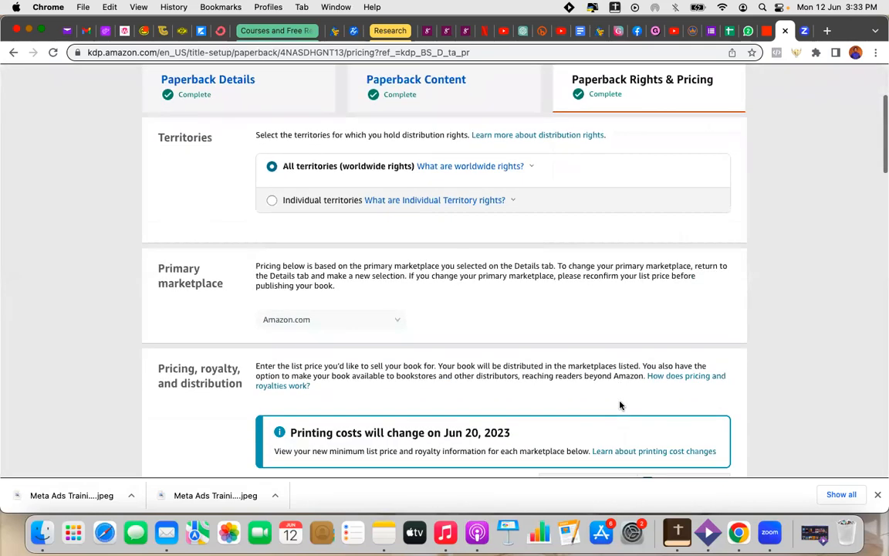
pyautogui.scroll(-3)
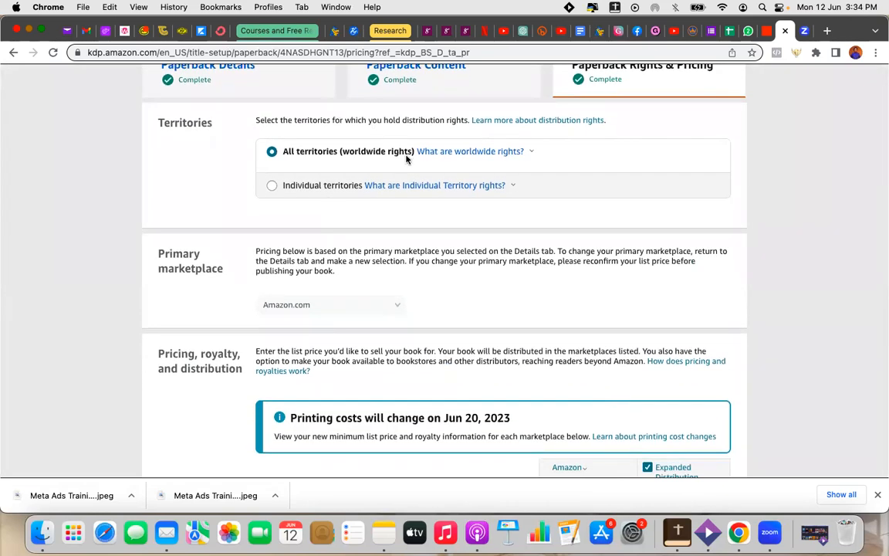
pyautogui.scroll(-3)
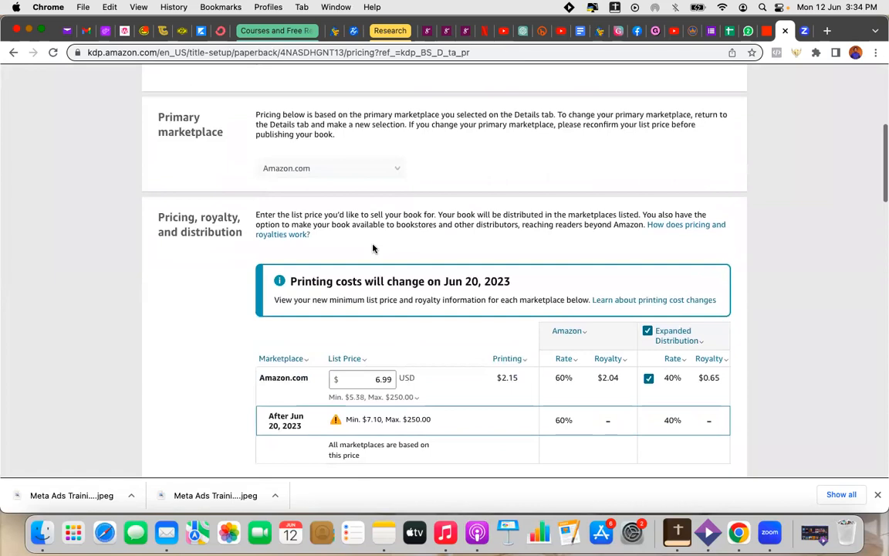
pyautogui.moveTo(432, 352)
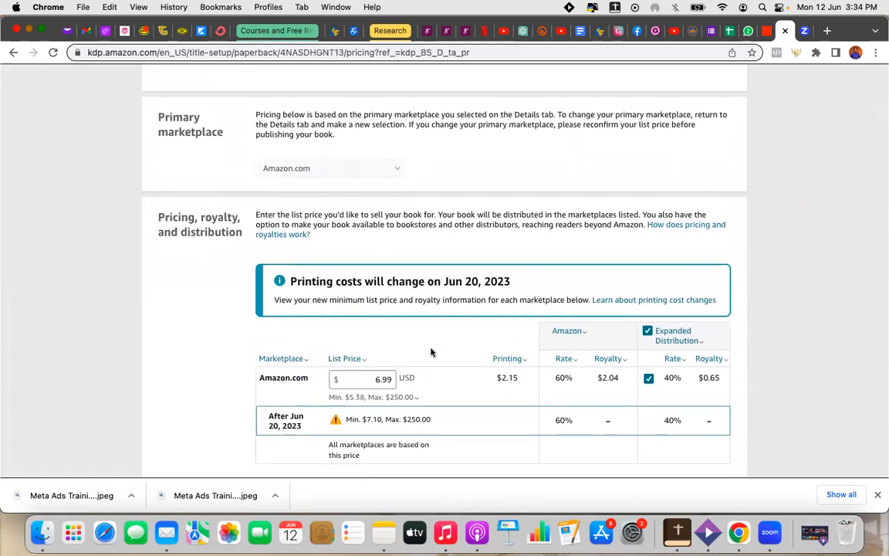
pyautogui.scroll(-3)
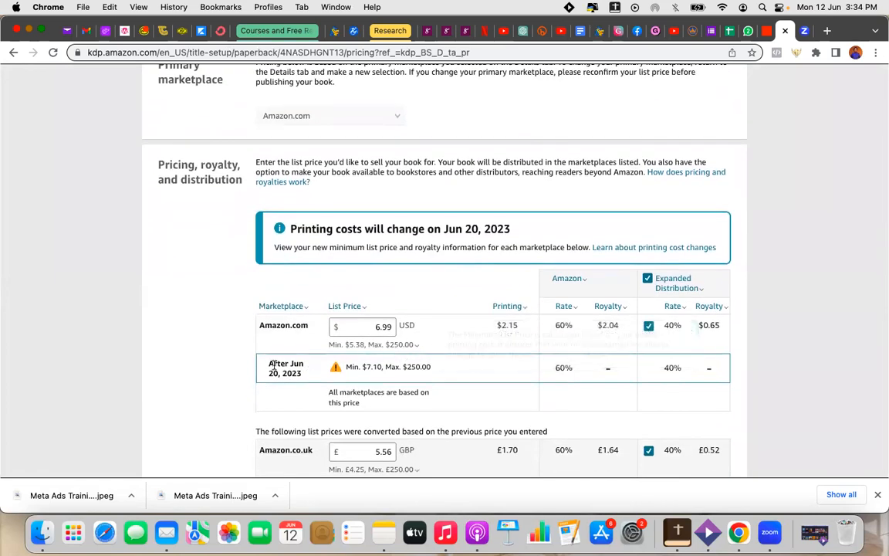
pyautogui.scroll(-3)
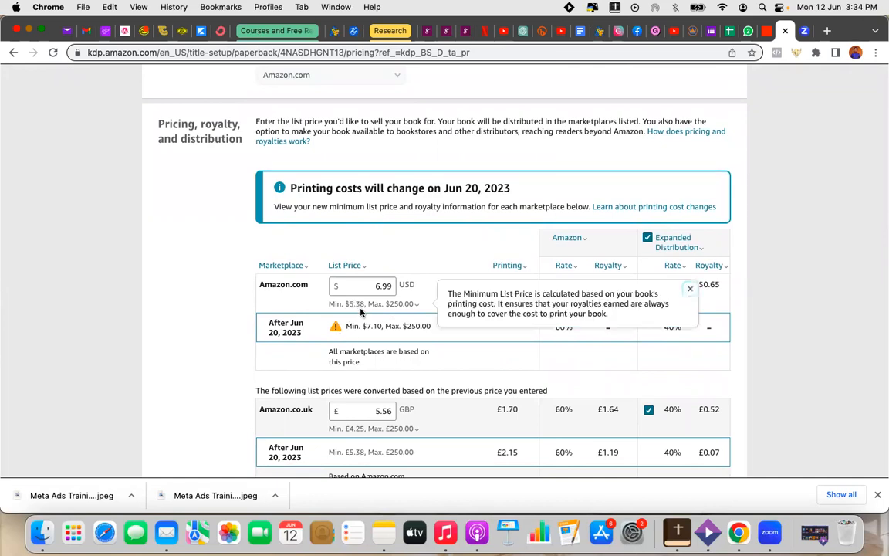
pyautogui.click(689, 288)
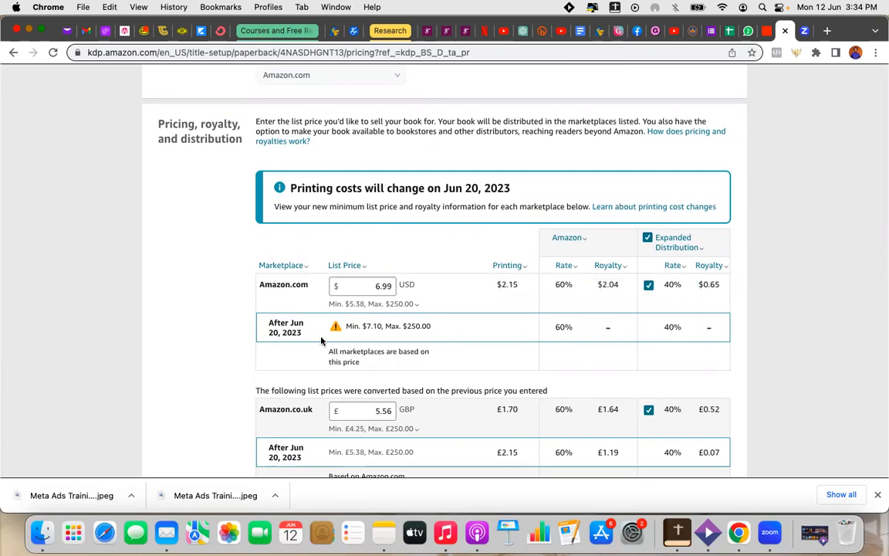
pyautogui.moveTo(339, 339)
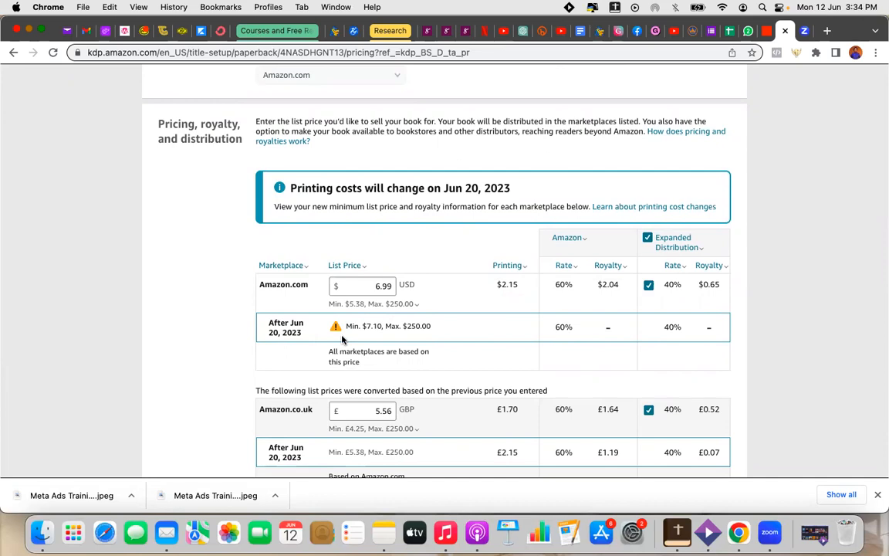
pyautogui.moveTo(346, 320)
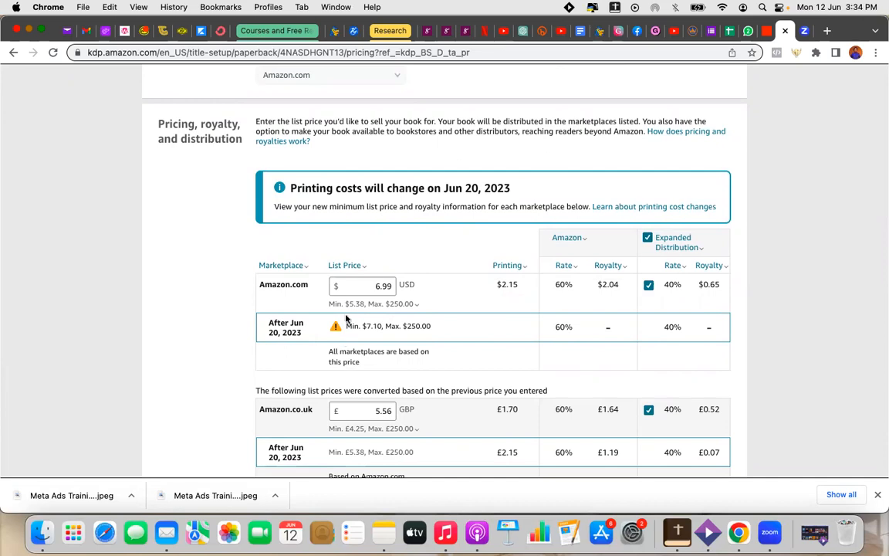
pyautogui.moveTo(374, 338)
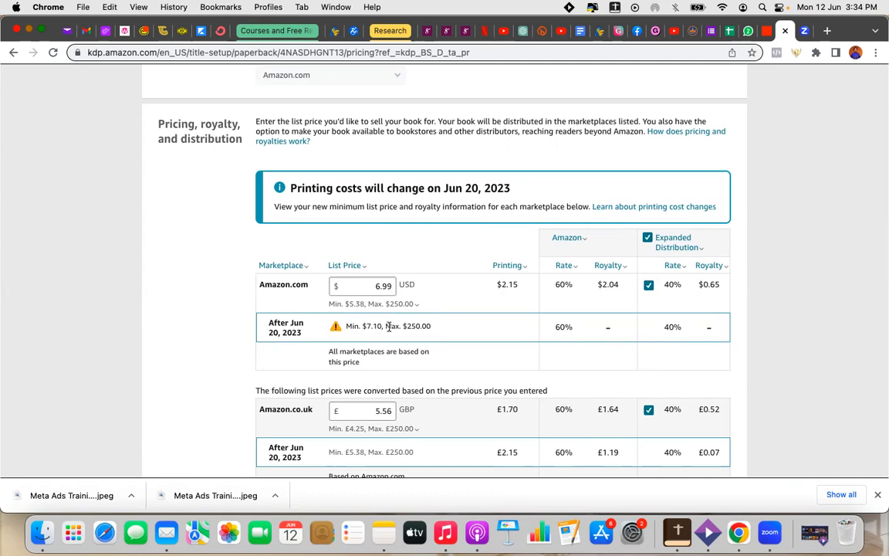
pyautogui.moveTo(367, 343)
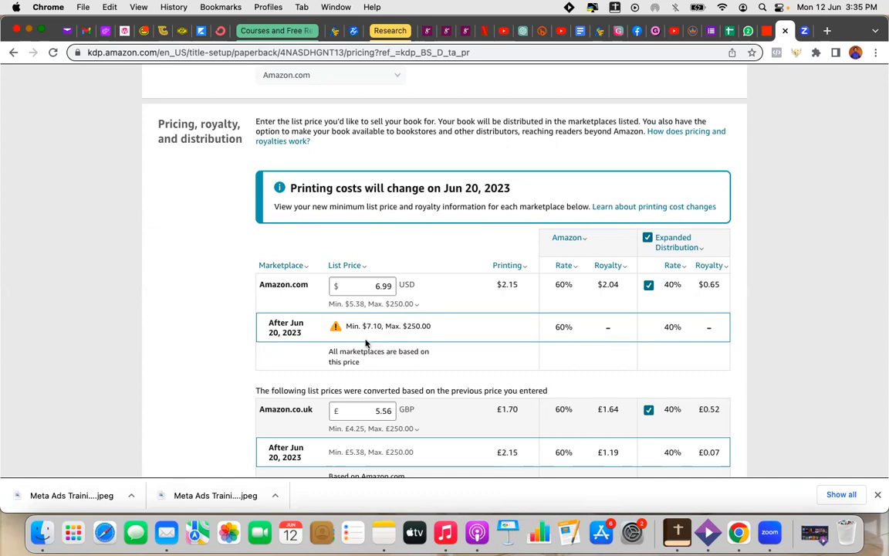
pyautogui.moveTo(370, 340)
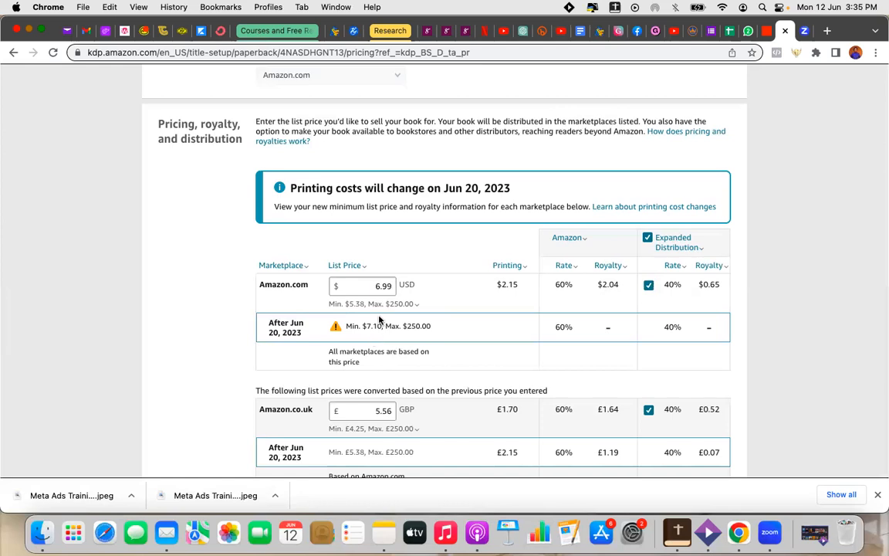
pyautogui.click(363, 285)
pyautogui.write('11.49')
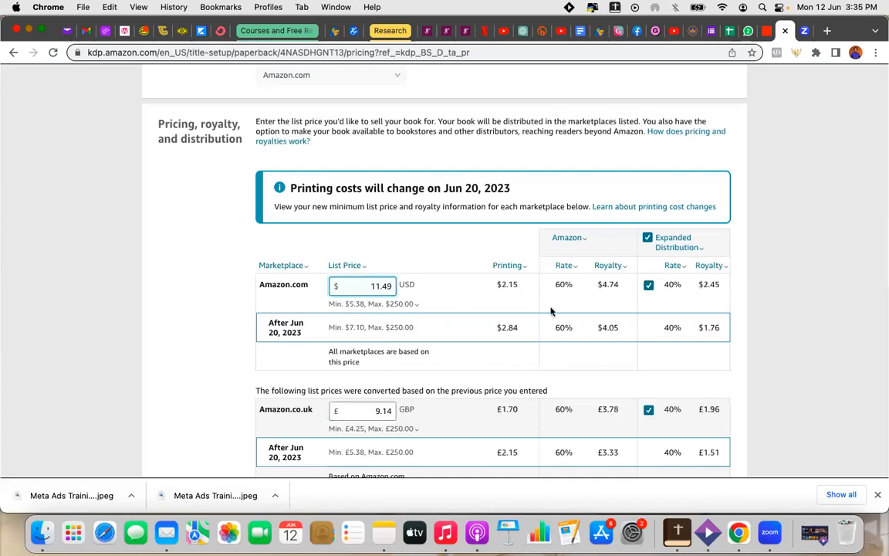
pyautogui.moveTo(708, 306)
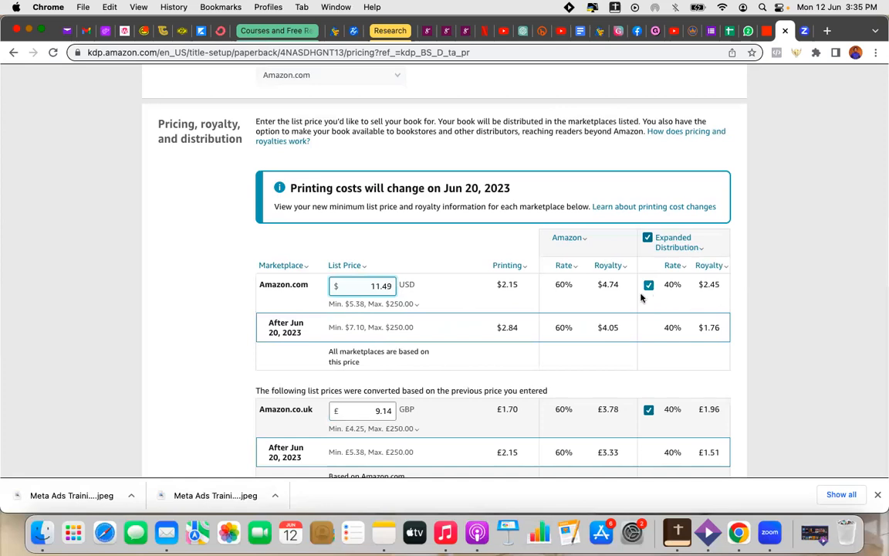
pyautogui.moveTo(591, 294)
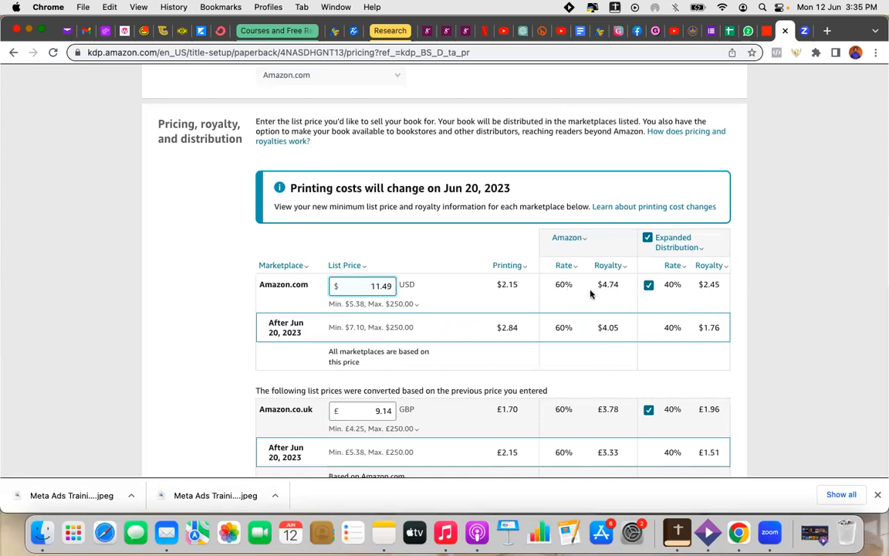
pyautogui.moveTo(563, 290)
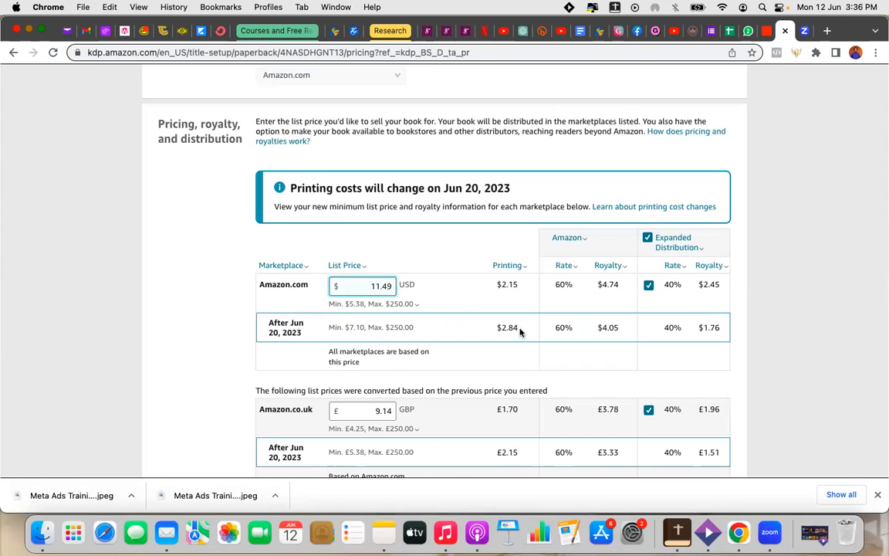
pyautogui.moveTo(518, 302)
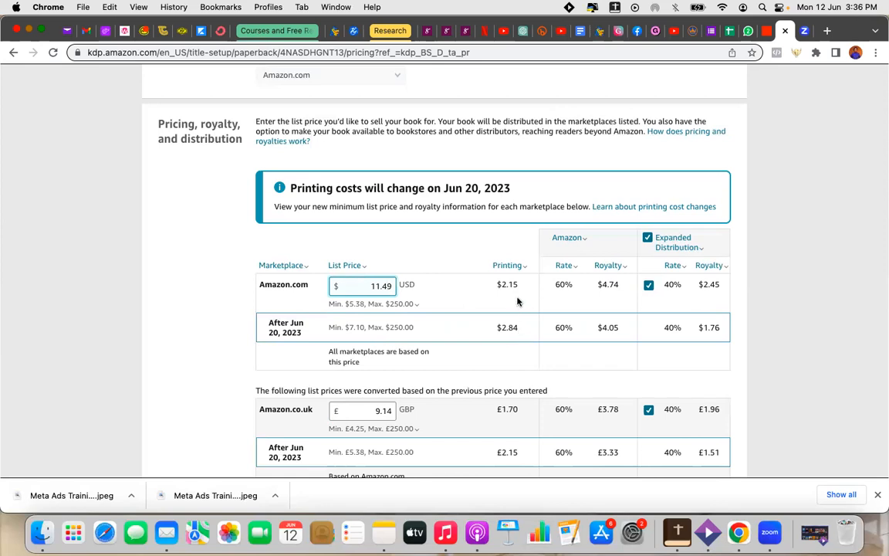
pyautogui.moveTo(433, 332)
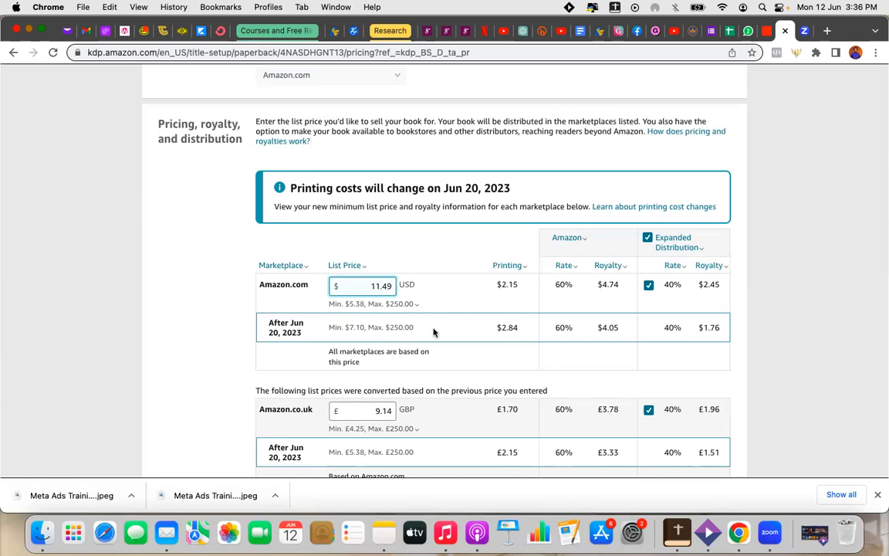
pyautogui.moveTo(572, 336)
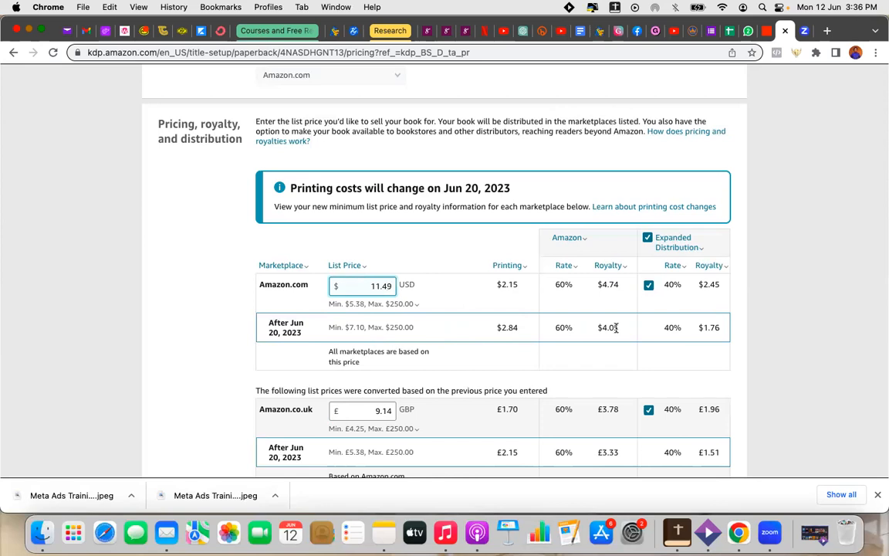
pyautogui.moveTo(615, 338)
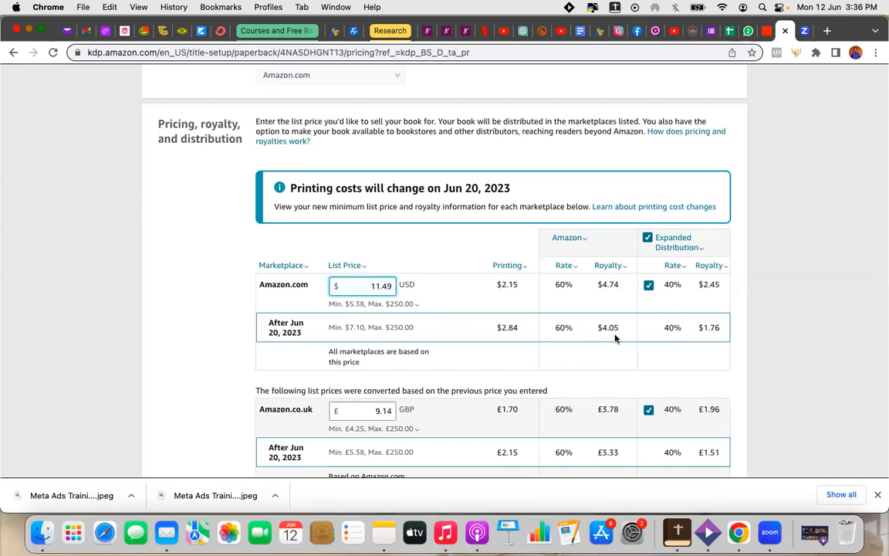
pyautogui.moveTo(610, 293)
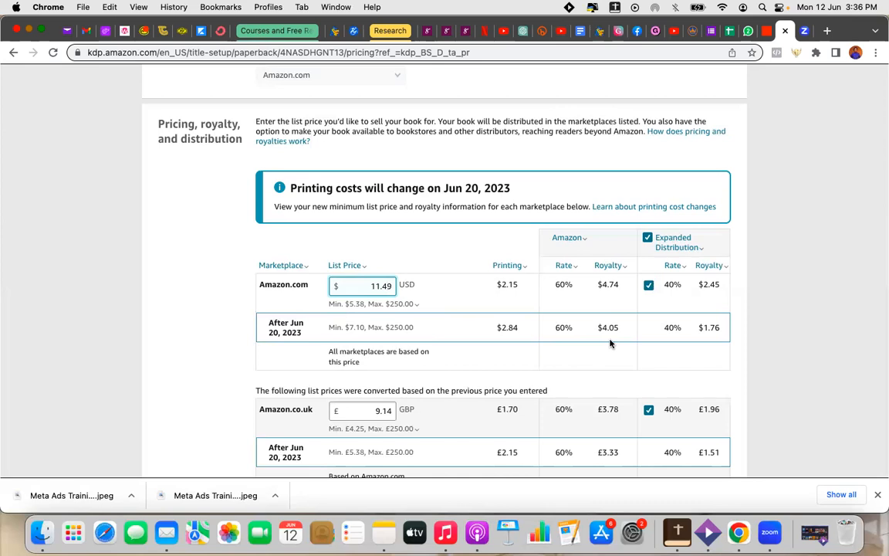
pyautogui.moveTo(475, 354)
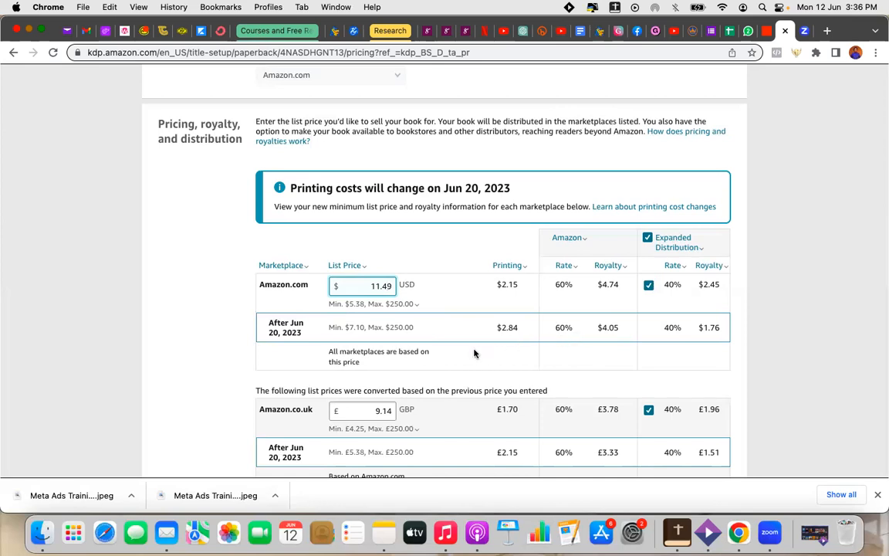
pyautogui.scroll(-3)
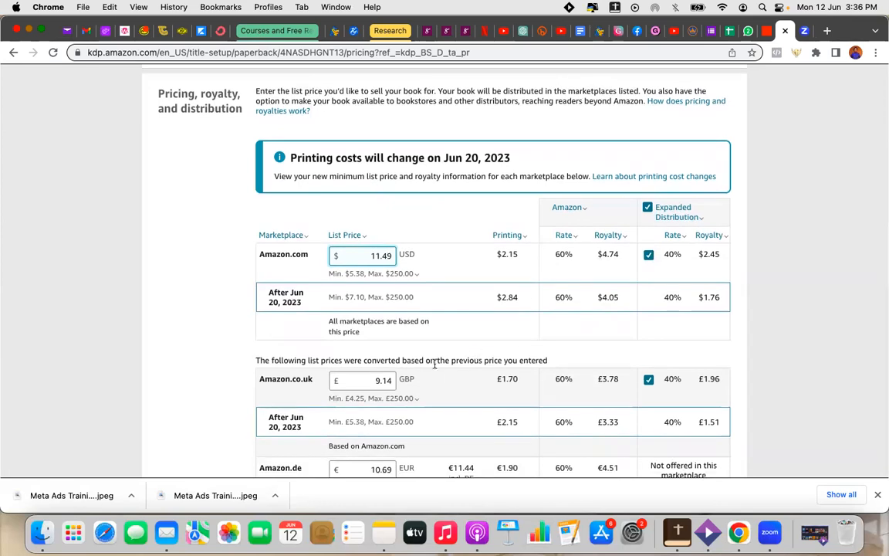
pyautogui.scroll(-3)
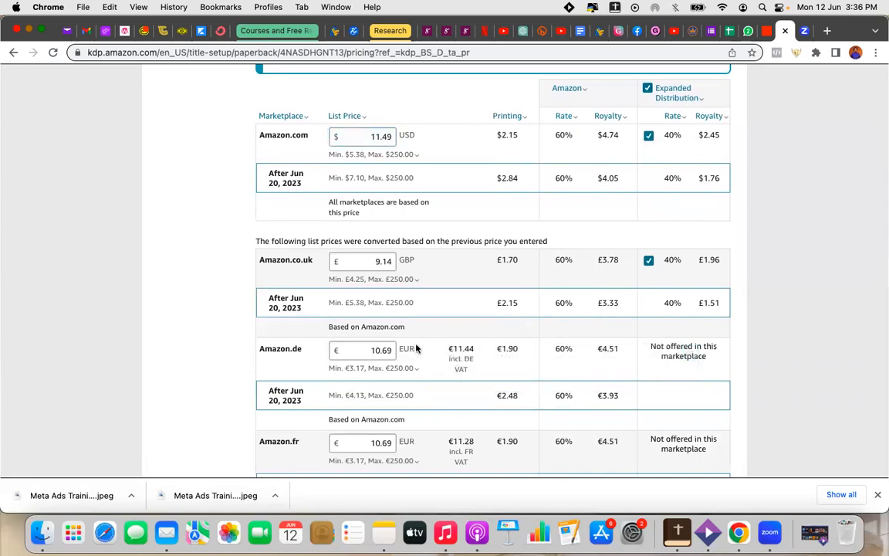
pyautogui.scroll(-3)
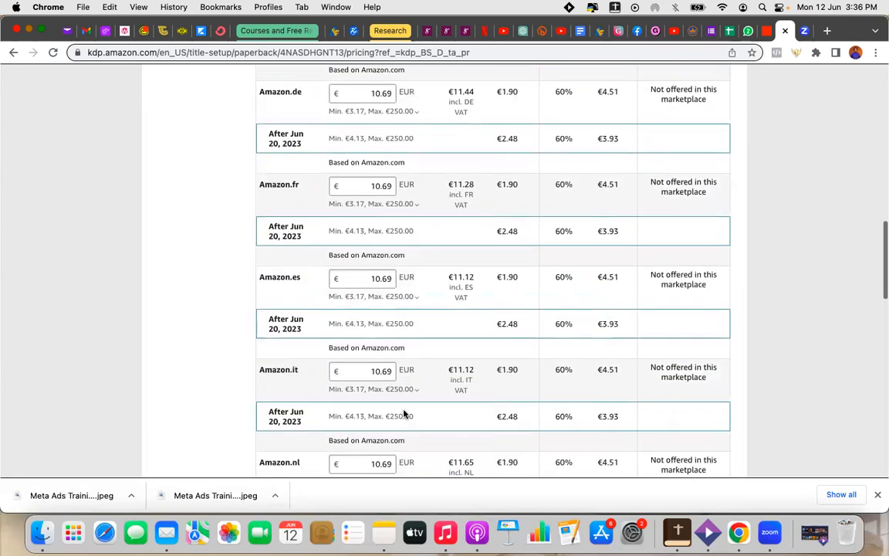
pyautogui.scroll(-3)
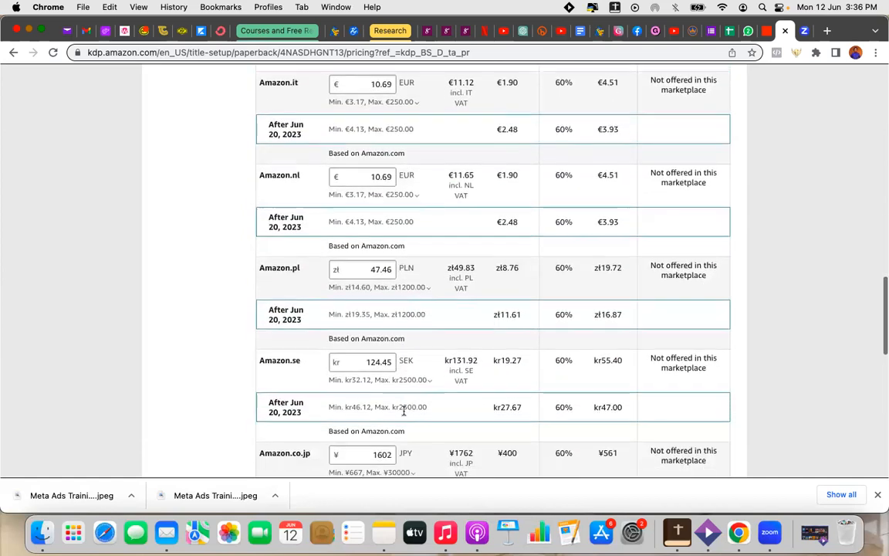
pyautogui.scroll(-3)
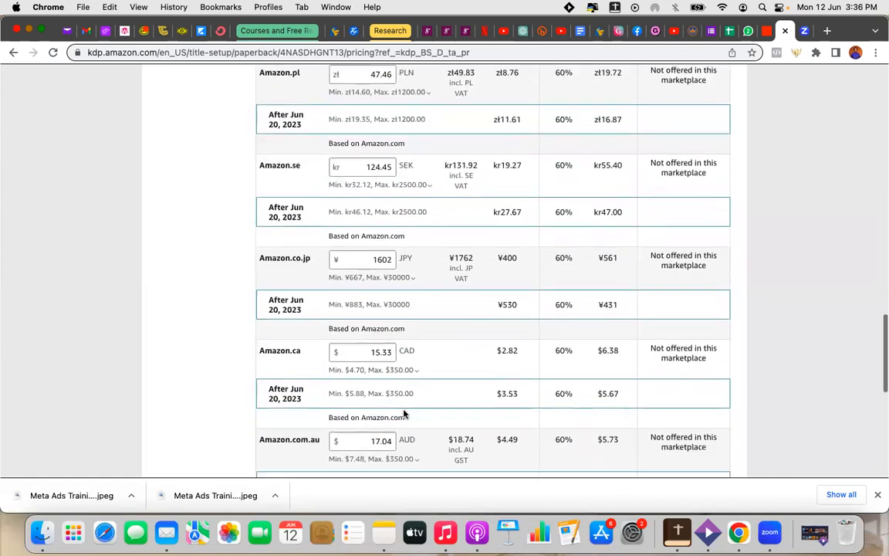
pyautogui.scroll(-3)
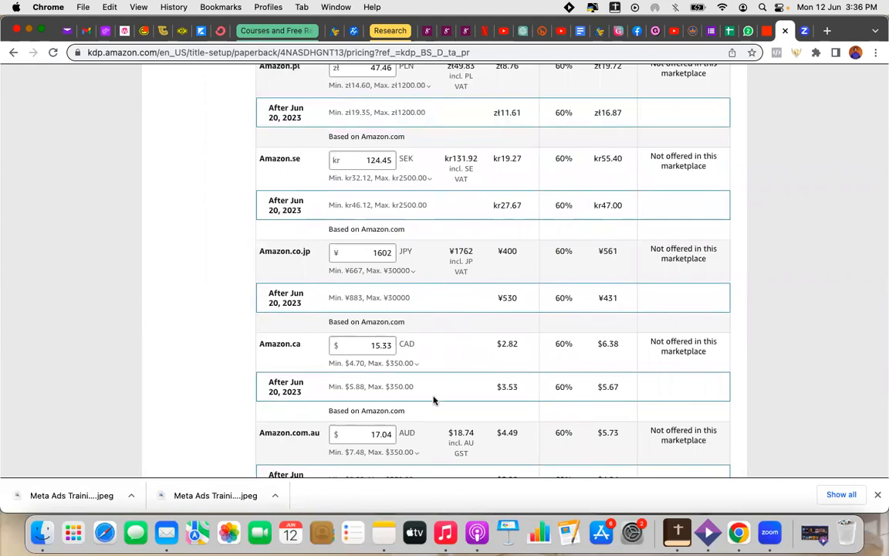
pyautogui.scroll(-3)
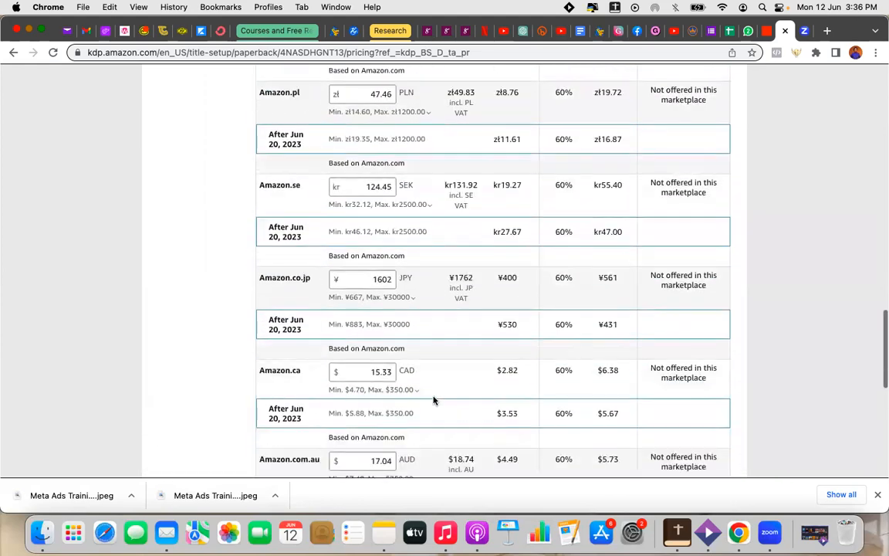
pyautogui.scroll(3)
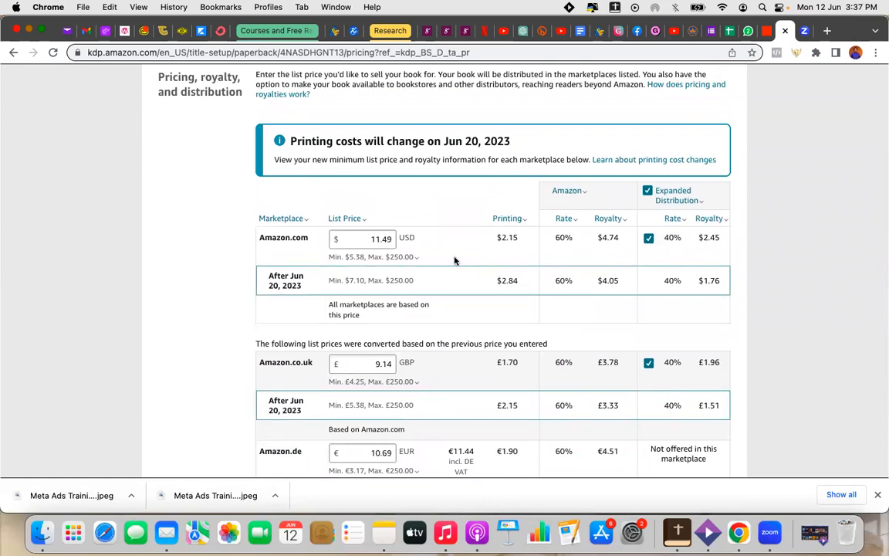
pyautogui.moveTo(608, 251)
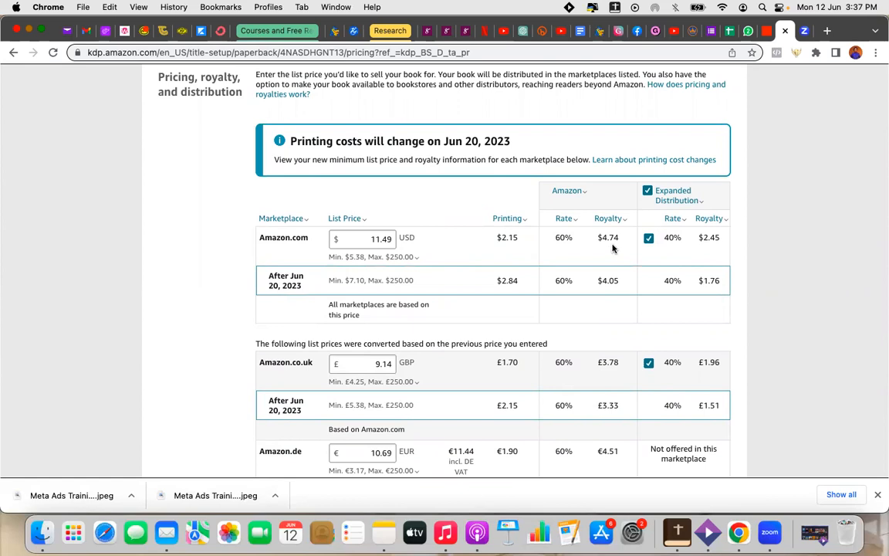
pyautogui.moveTo(520, 290)
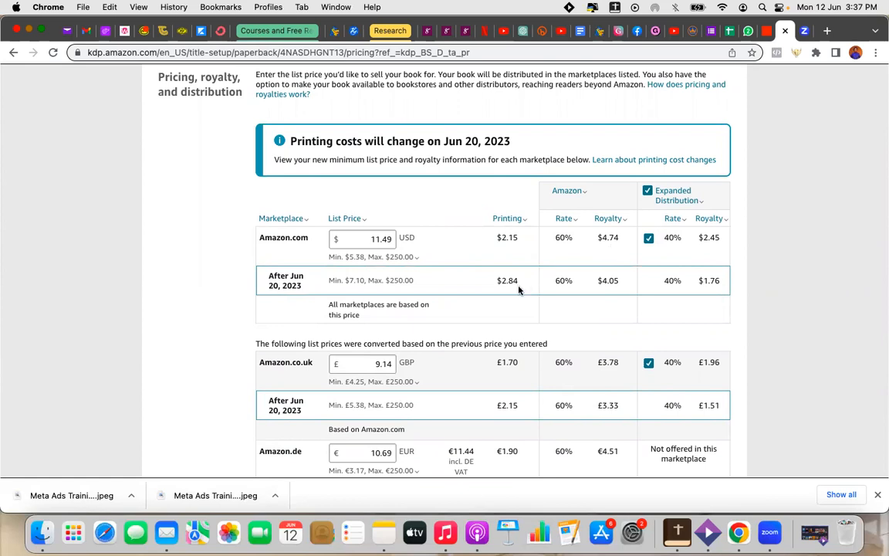
pyautogui.moveTo(615, 291)
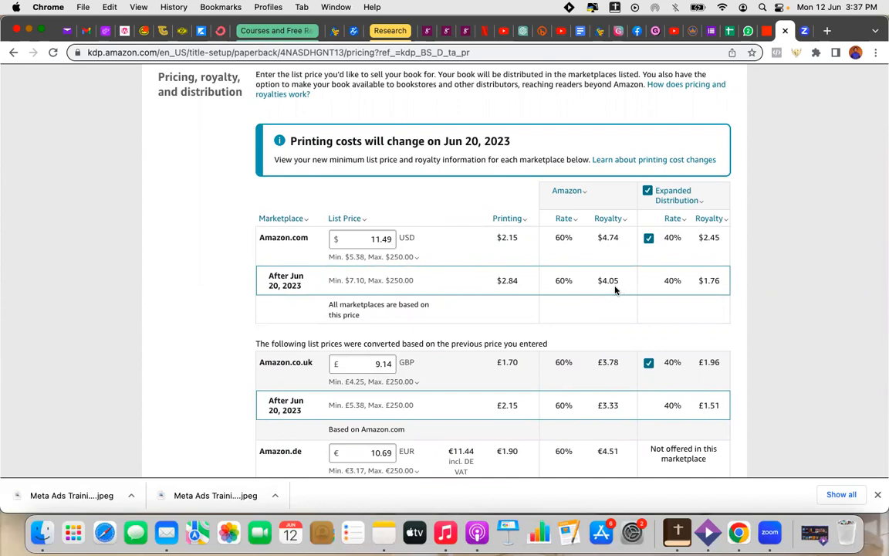
pyautogui.moveTo(652, 268)
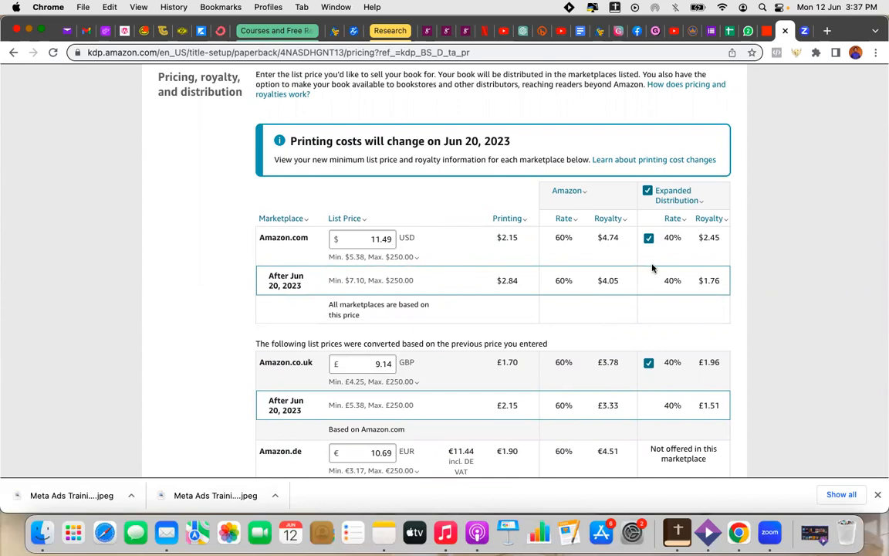
pyautogui.scroll(-3)
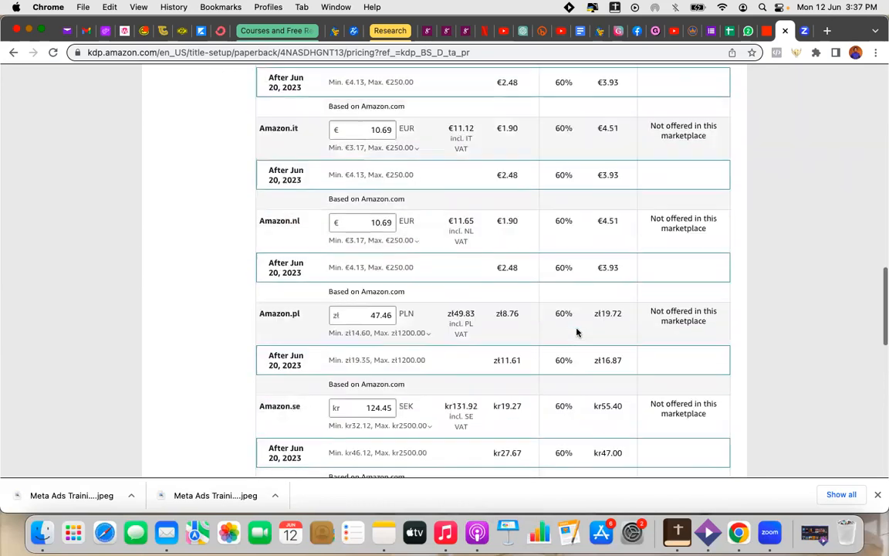
pyautogui.scroll(-3)
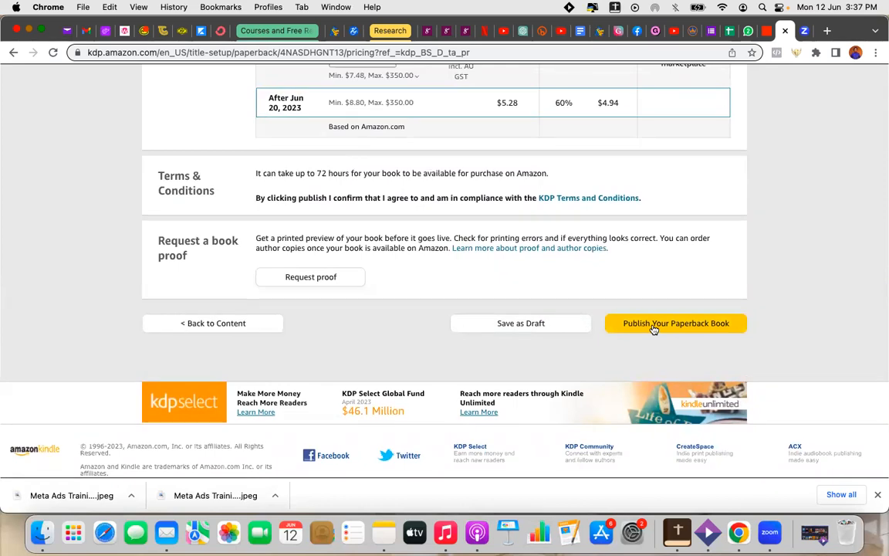
# Step: Publish the paperback at the new $11.49 price and wait for 'Save Successful'
pyautogui.click(675, 323)
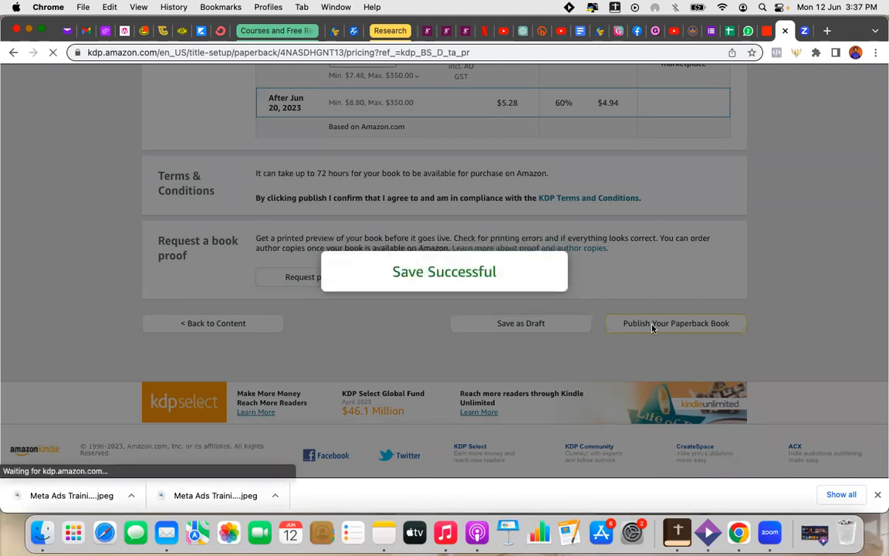
pyautogui.click(675, 323)
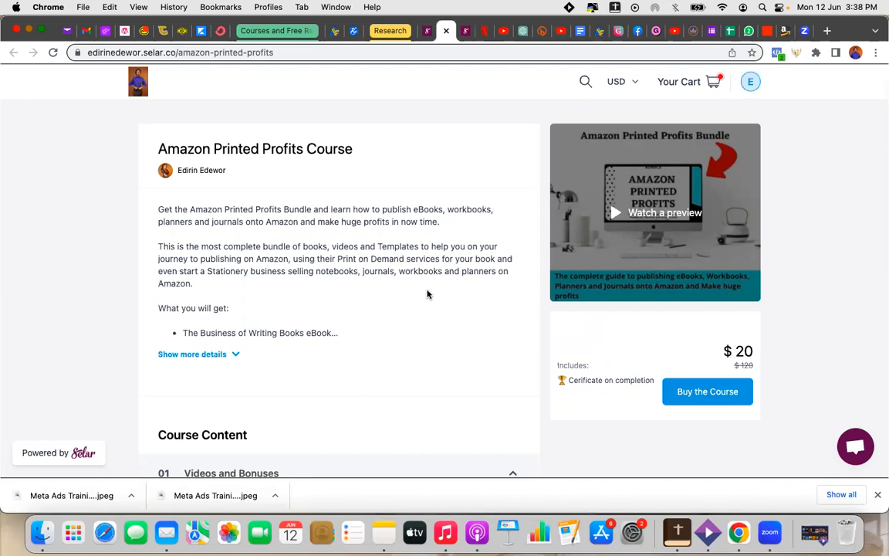
# Step: Scroll the Amazon Printed Profits course page to view its $20 price and lessons
pyautogui.scroll(-3)
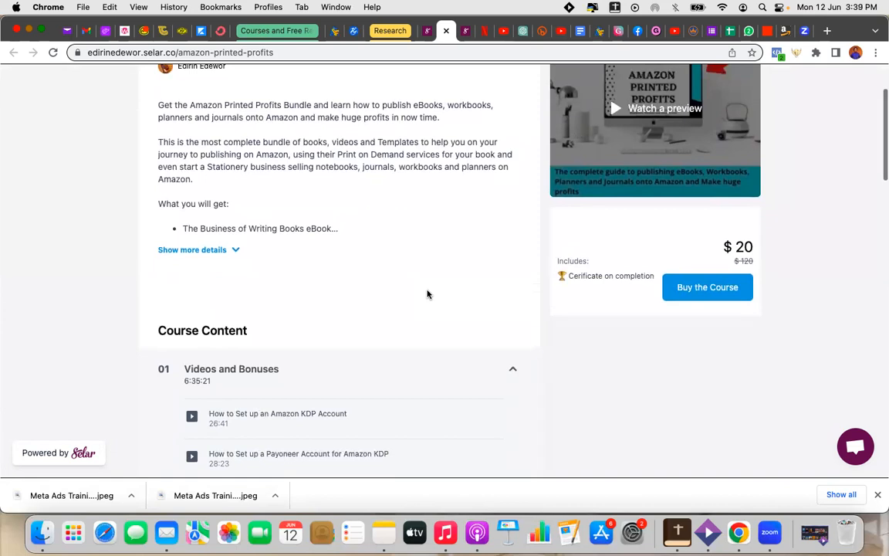
pyautogui.scroll(-3)
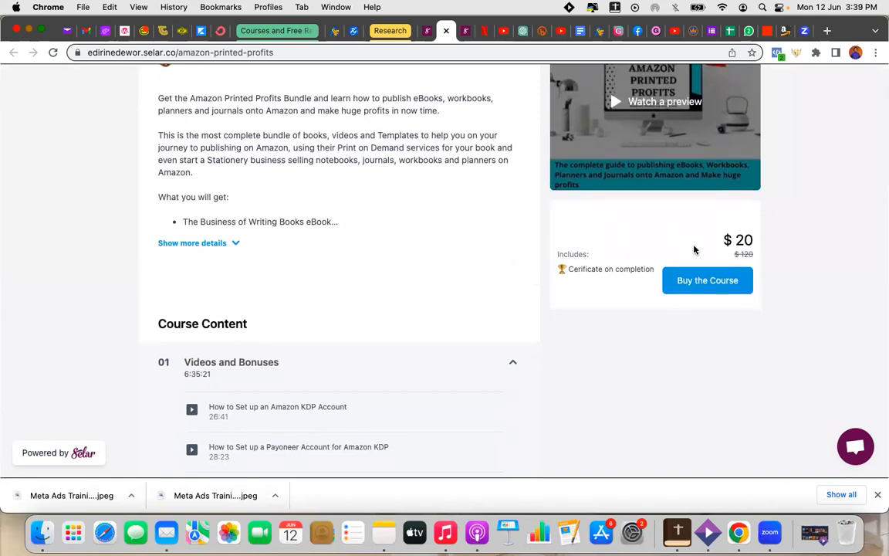
pyautogui.moveTo(732, 259)
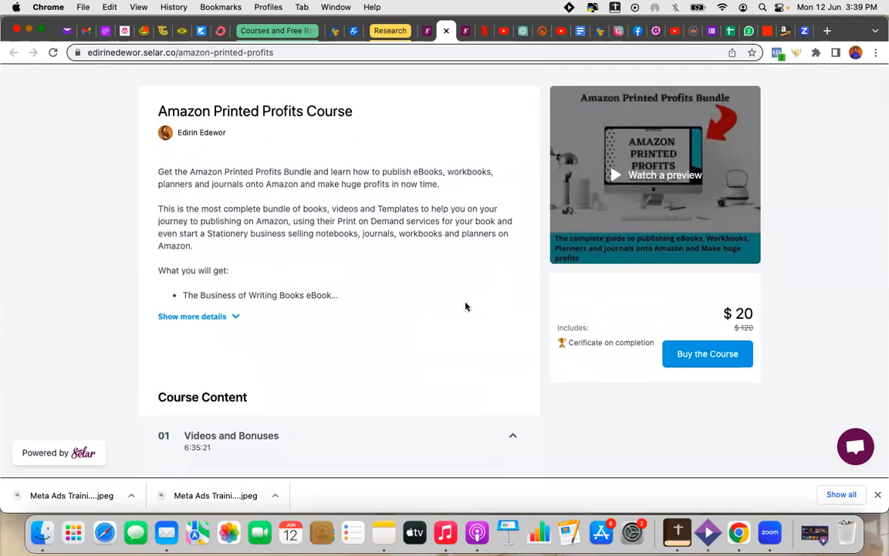
pyautogui.moveTo(452, 330)
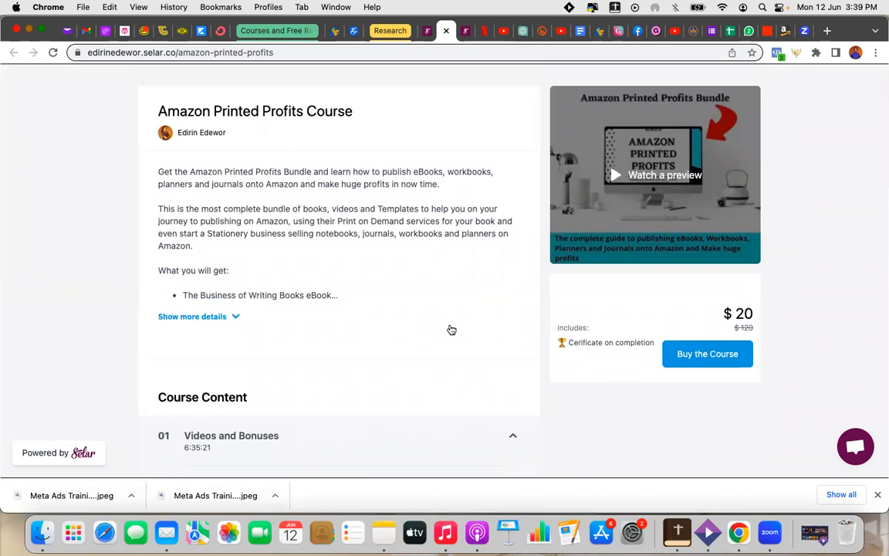
pyautogui.moveTo(451, 150)
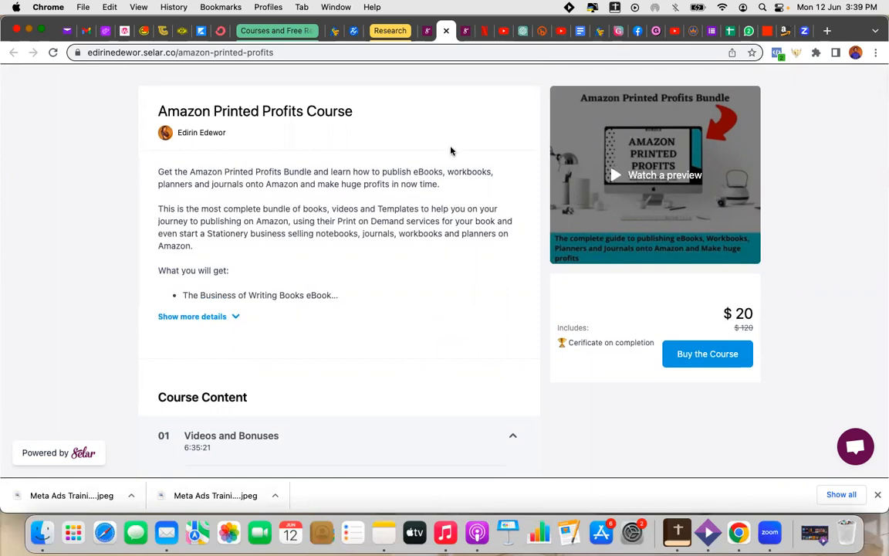
pyautogui.moveTo(440, 54)
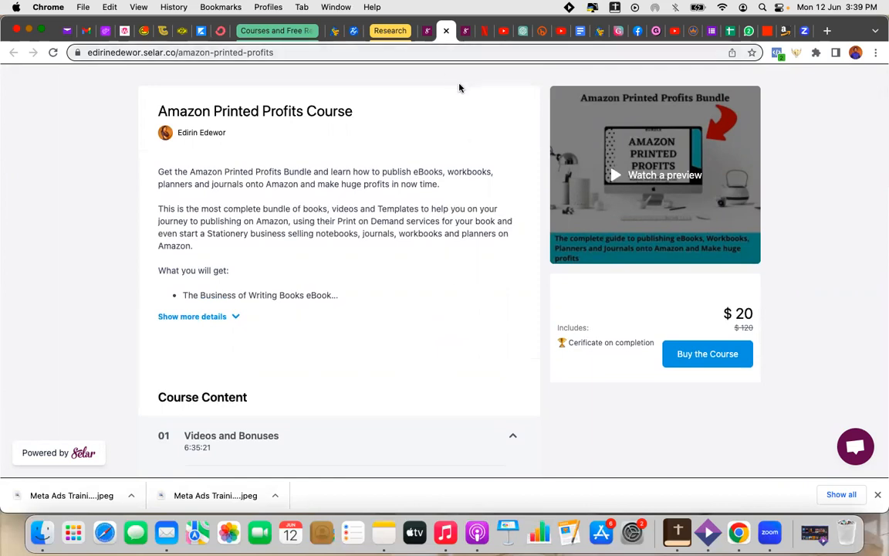
pyautogui.moveTo(462, 70)
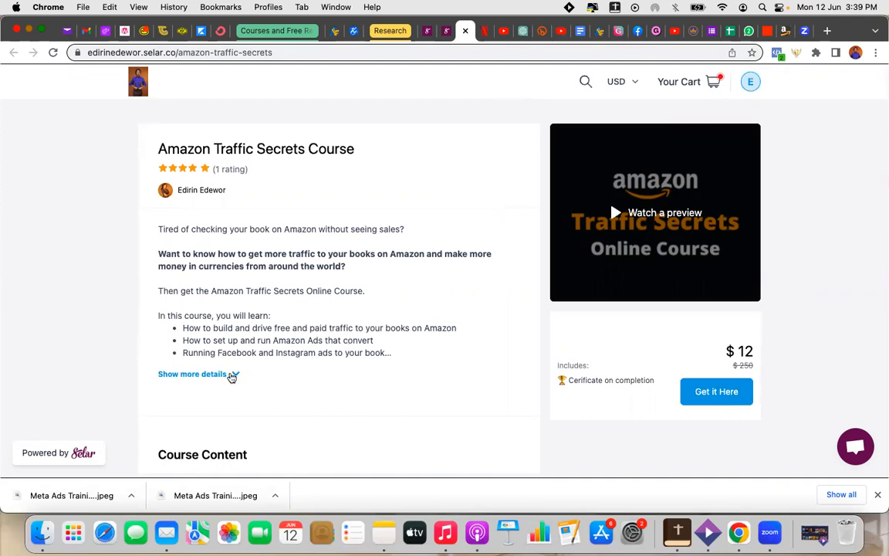
# Step: Expand 'Show more details' on the $12 Amazon Traffic Secrets course description
pyautogui.click(193, 374)
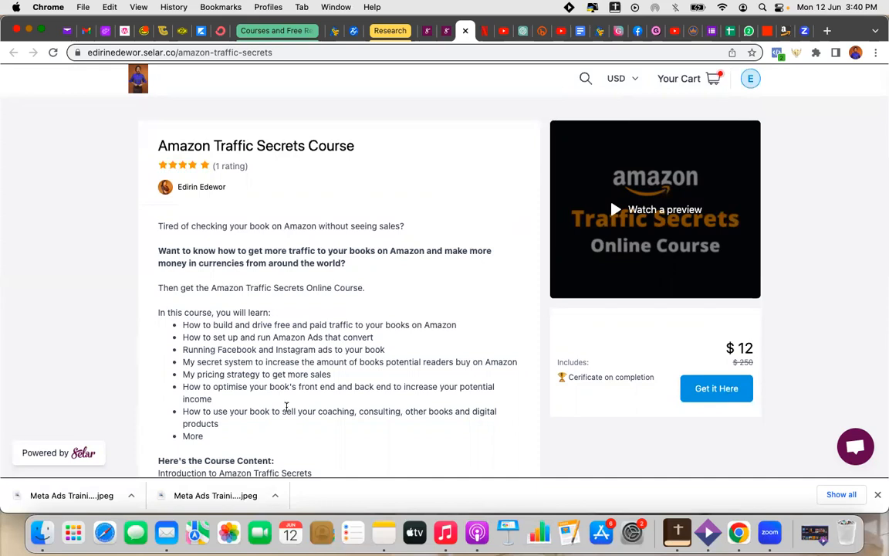
pyautogui.moveTo(320, 532)
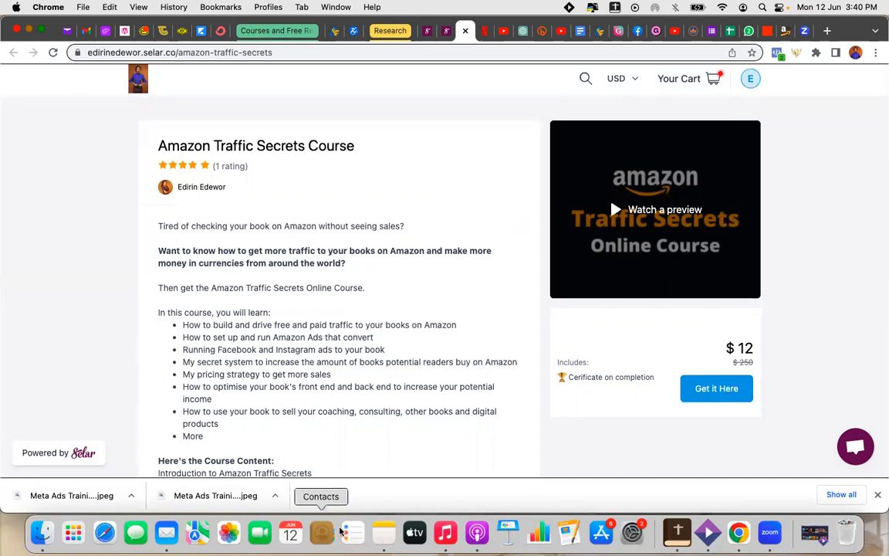